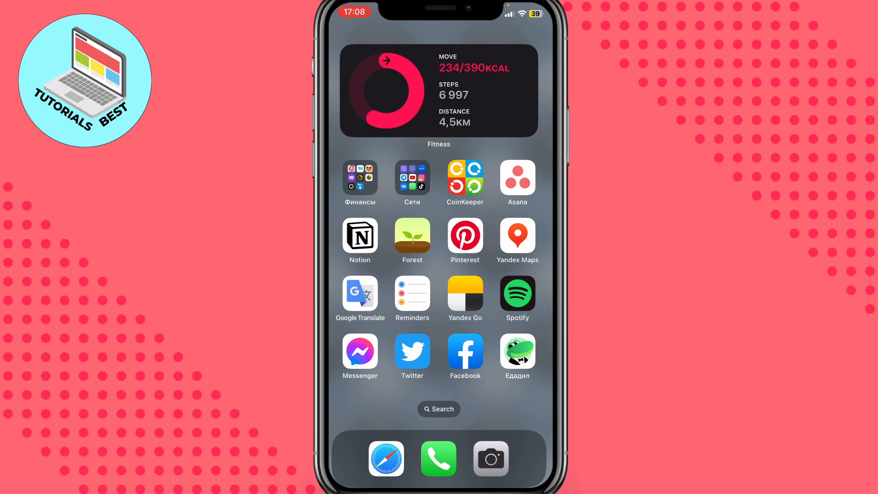
# Launch Messenger from the iOS Home Screen to reach the chat list.
pyautogui.click(360, 351)
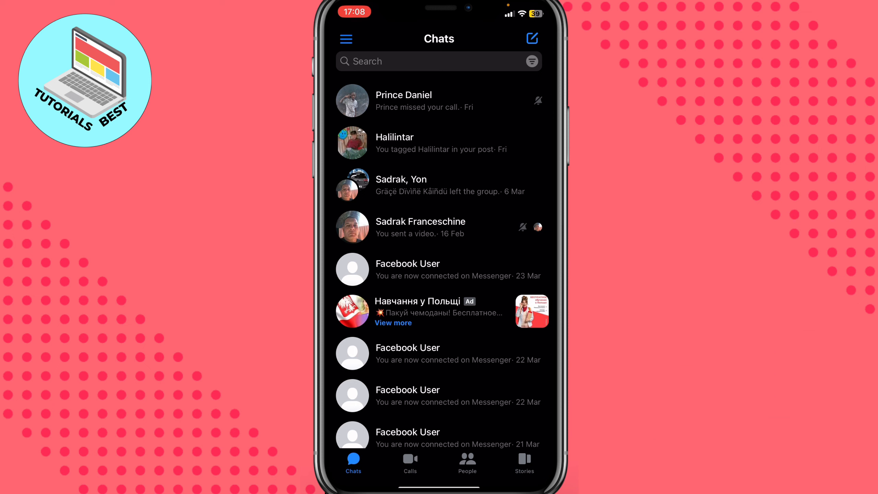
# Start a new message and choose to create a new group chat.
pyautogui.click(531, 39)
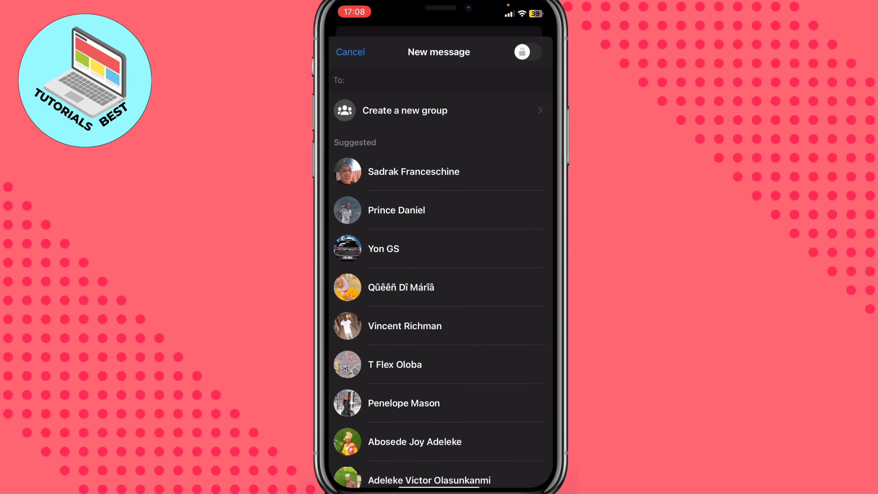
pyautogui.click(392, 80)
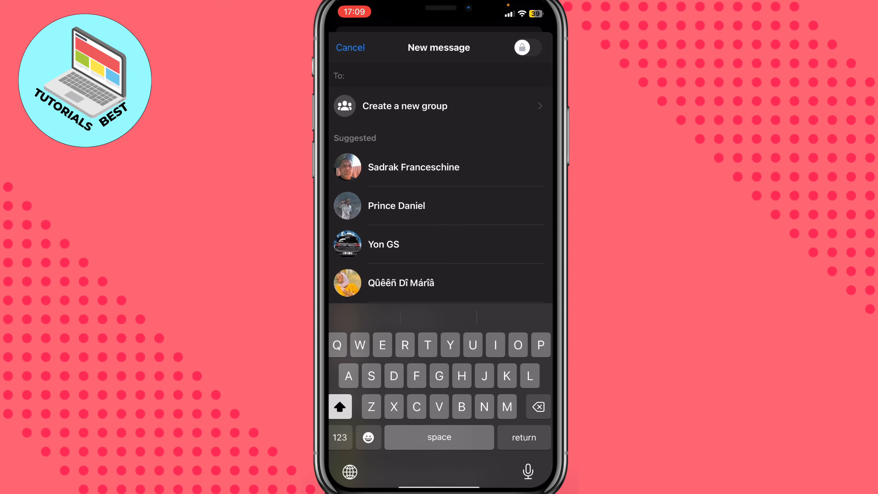
pyautogui.click(405, 106)
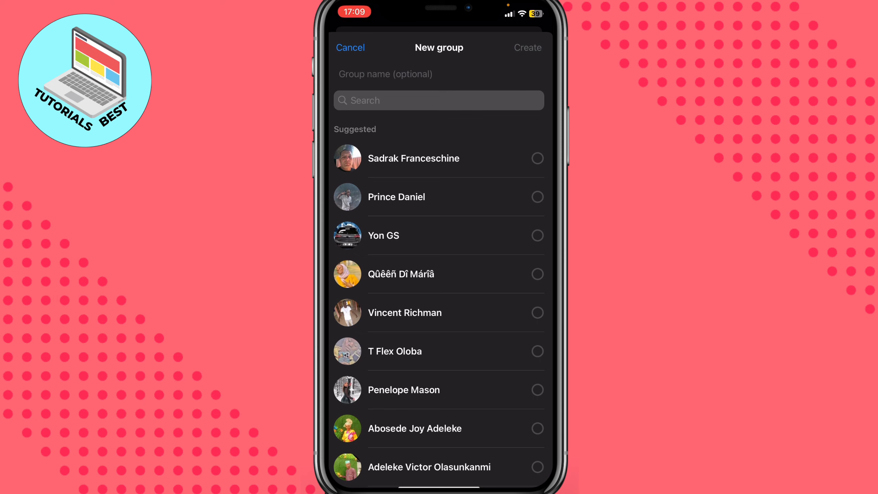
# Create the group chat with Sadrak, Yon and Prince.
pyautogui.scroll(-3)
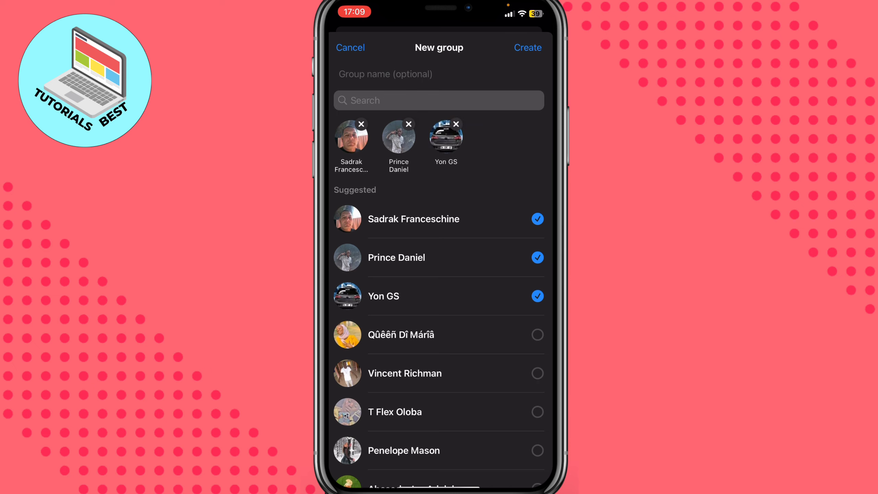
pyautogui.click(526, 47)
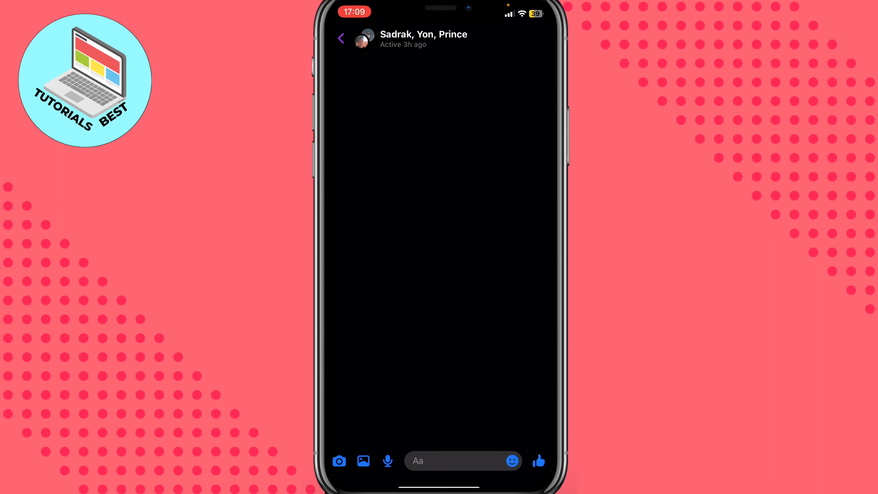
# Open the group's details and its name and image editor.
pyautogui.click(453, 460)
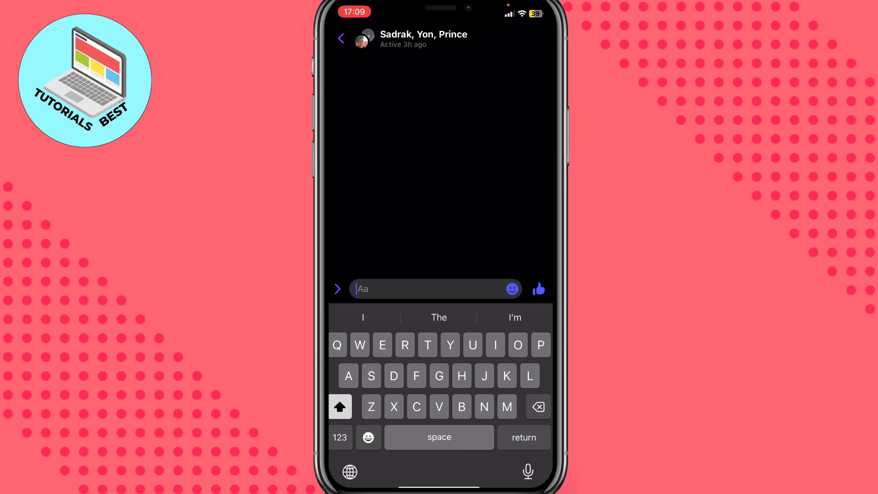
pyautogui.press('return')
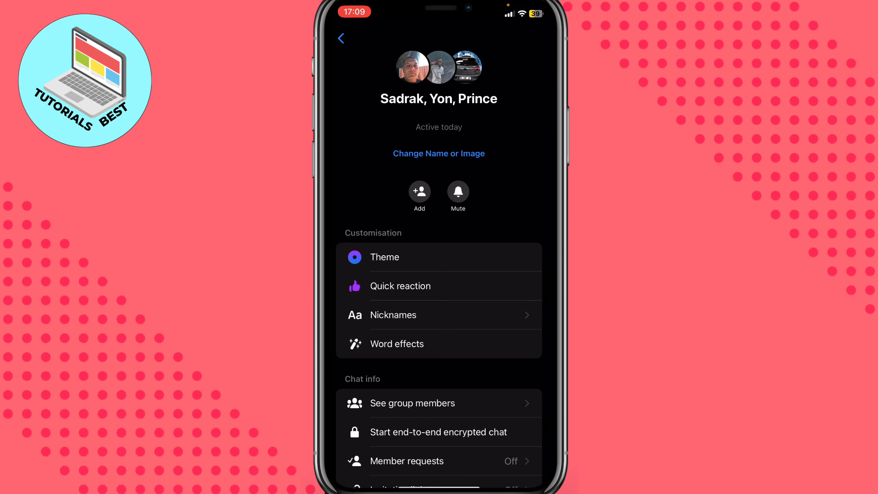
pyautogui.click(438, 153)
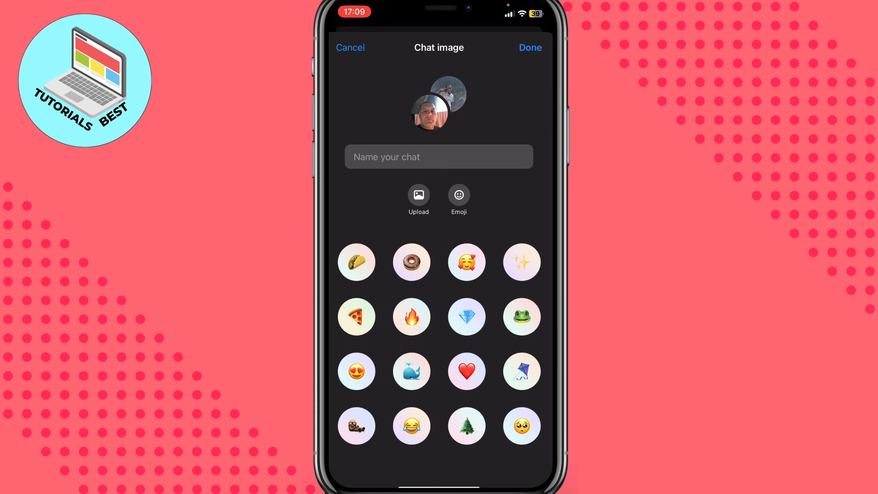
# Set the fire emoji as the group image and name it 'New chat'.
pyautogui.click(411, 316)
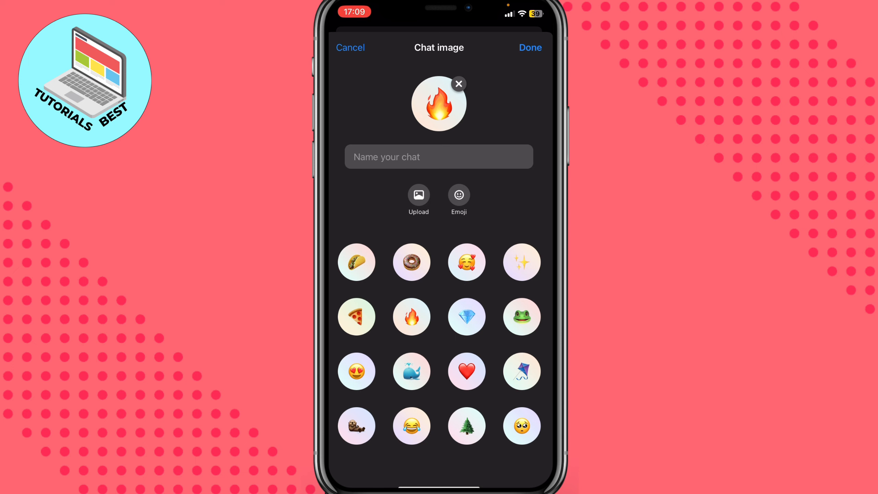
pyautogui.click(438, 156)
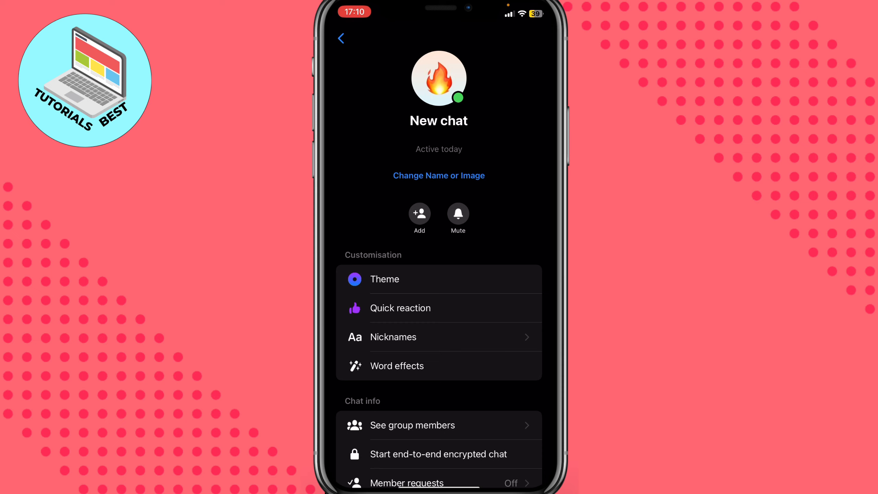
# Apply the Расслабляющая theme, check member nicknames, and scroll the group details.
pyautogui.click(384, 279)
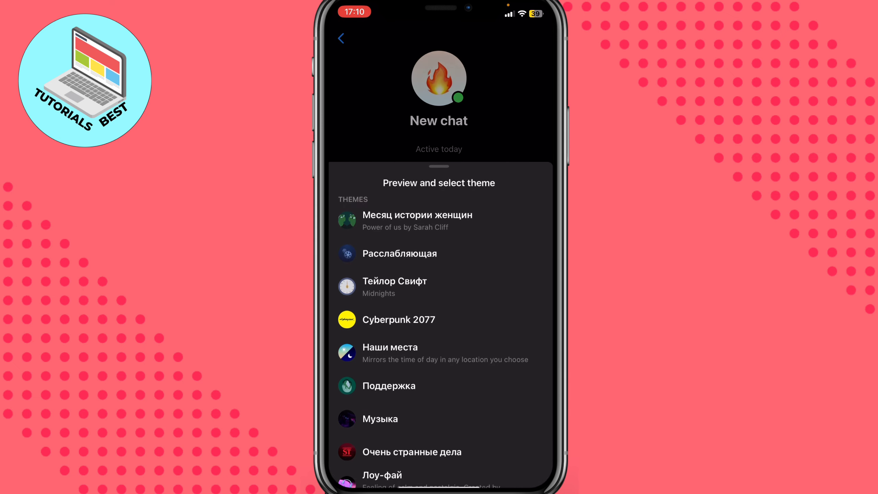
pyautogui.click(400, 253)
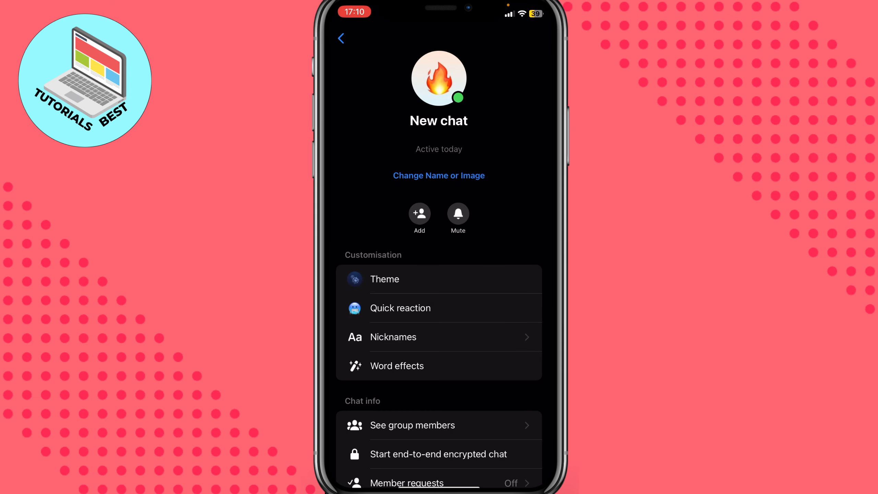
pyautogui.click(399, 307)
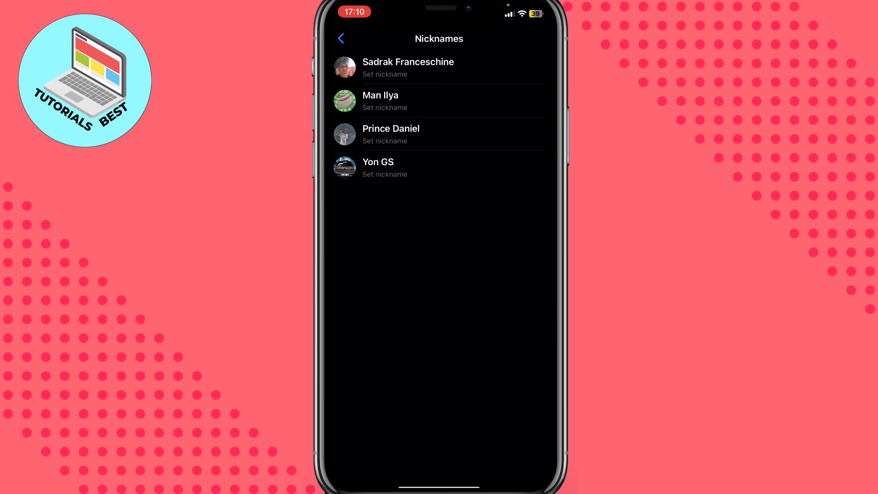
pyautogui.click(340, 38)
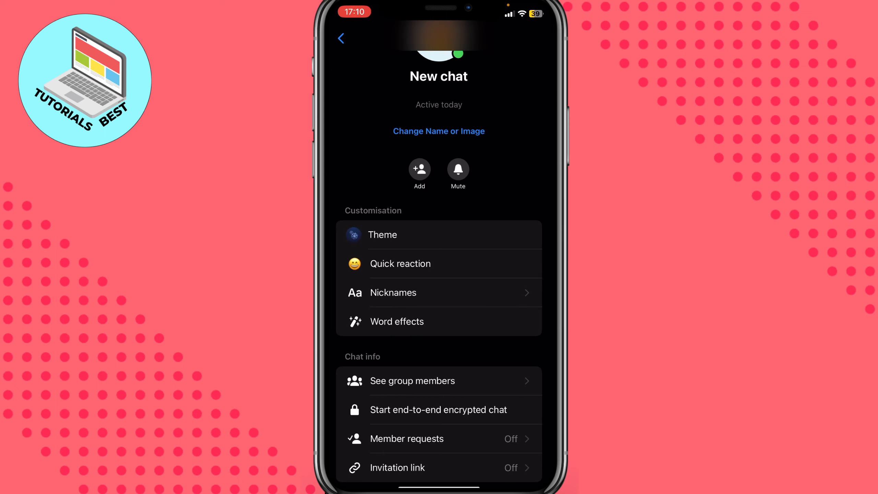
pyautogui.click(397, 321)
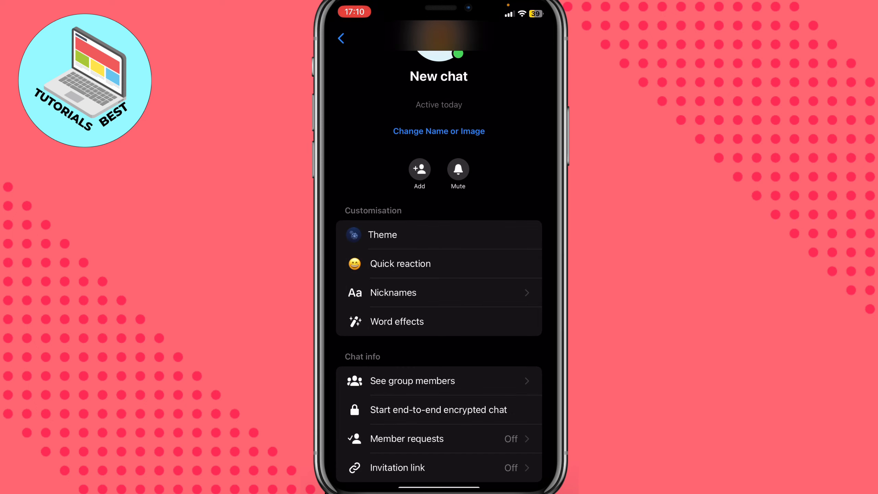
pyautogui.scroll(-3)
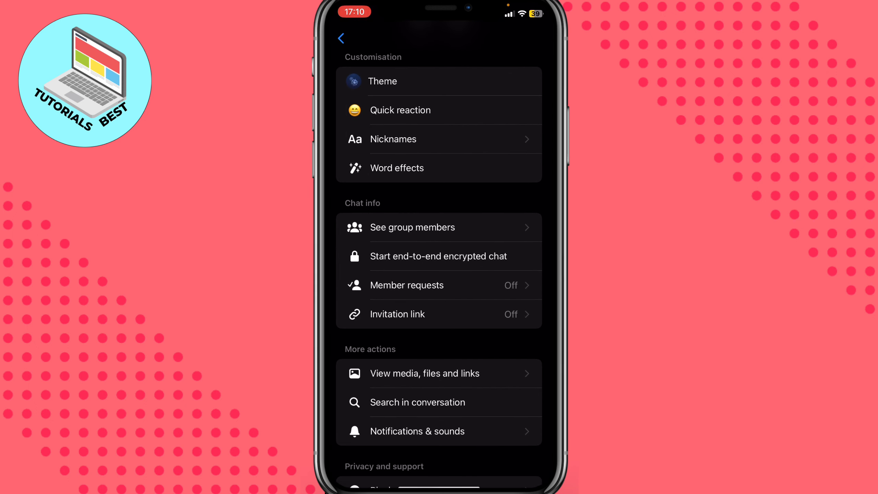
# Review the group's four members and return to the group details.
pyautogui.click(412, 227)
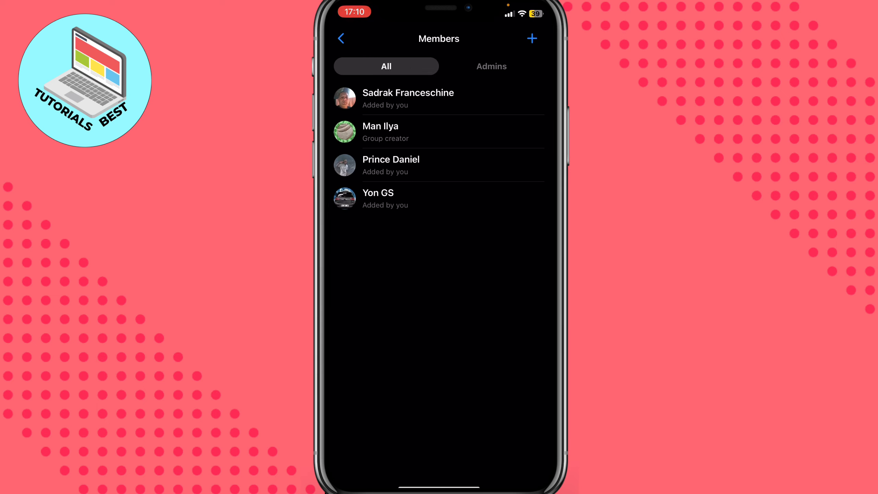
pyautogui.click(441, 165)
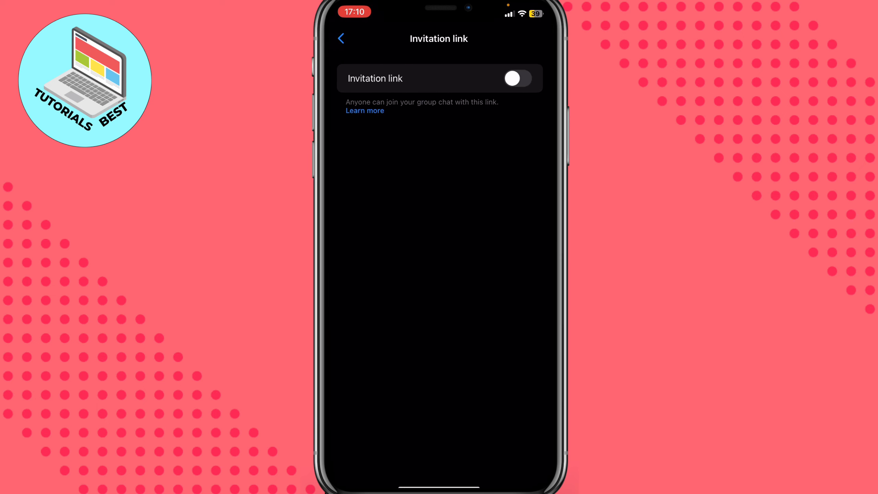
# Switch the group's invitation link on and confirm it shows On in details.
pyautogui.click(516, 79)
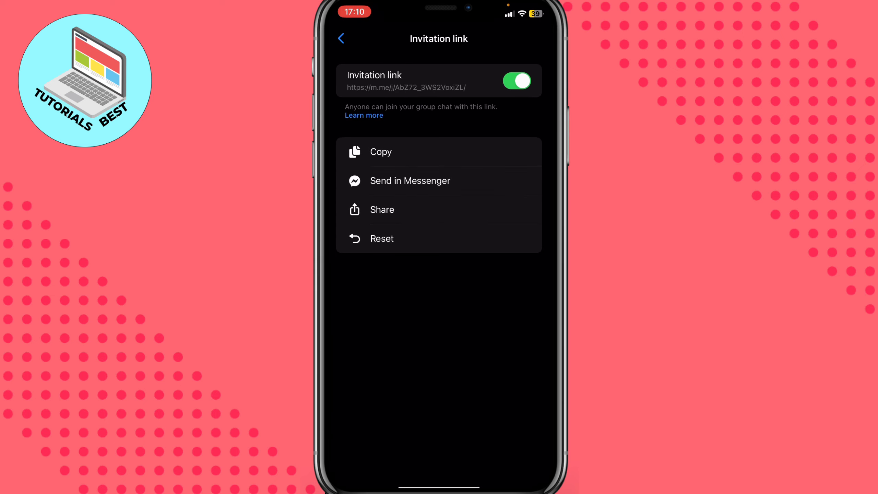
pyautogui.click(341, 38)
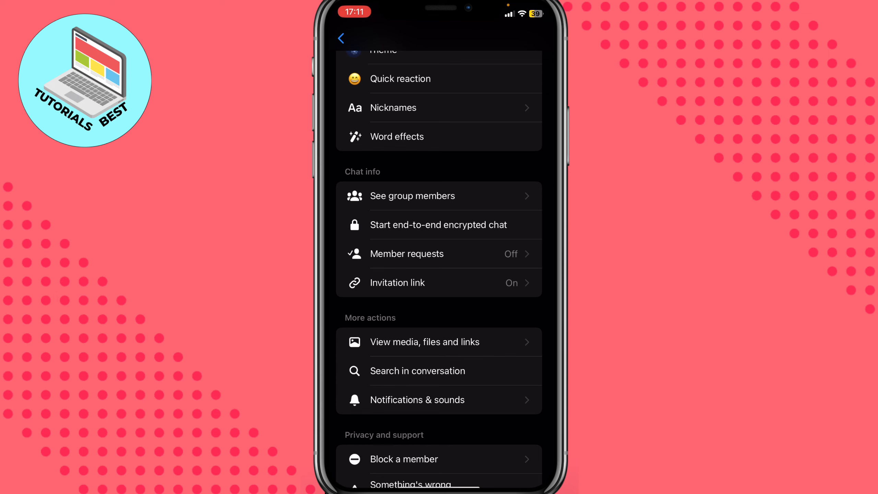
pyautogui.scroll(-3)
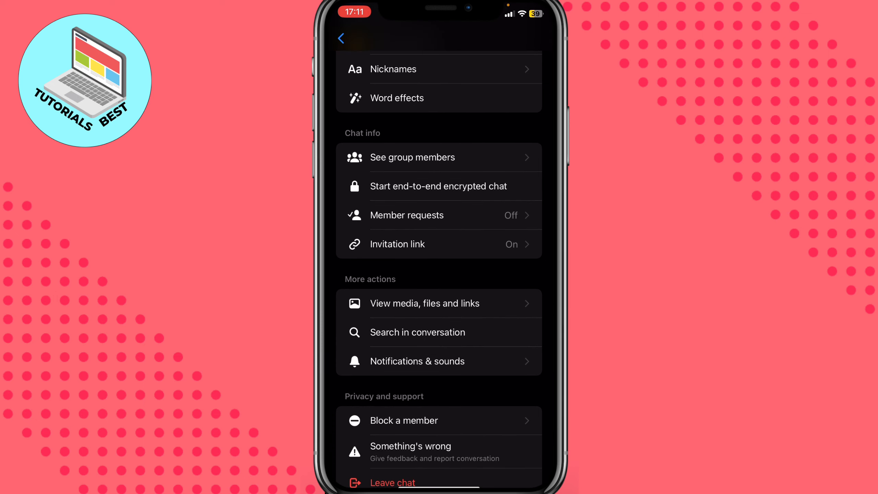